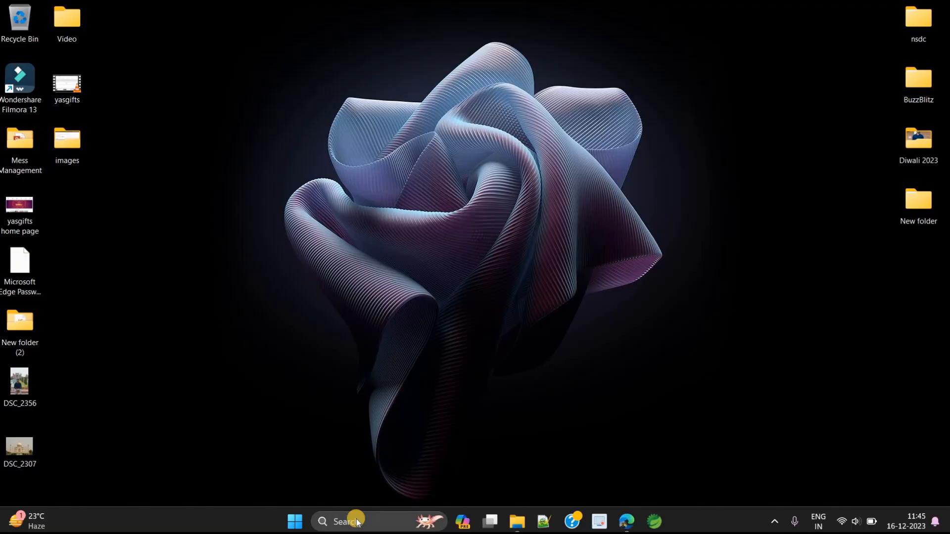
Launch cmd and run ng version, highlighting the reported Angular CLI 16.0.2.
{"action": "type", "text": "cm"}
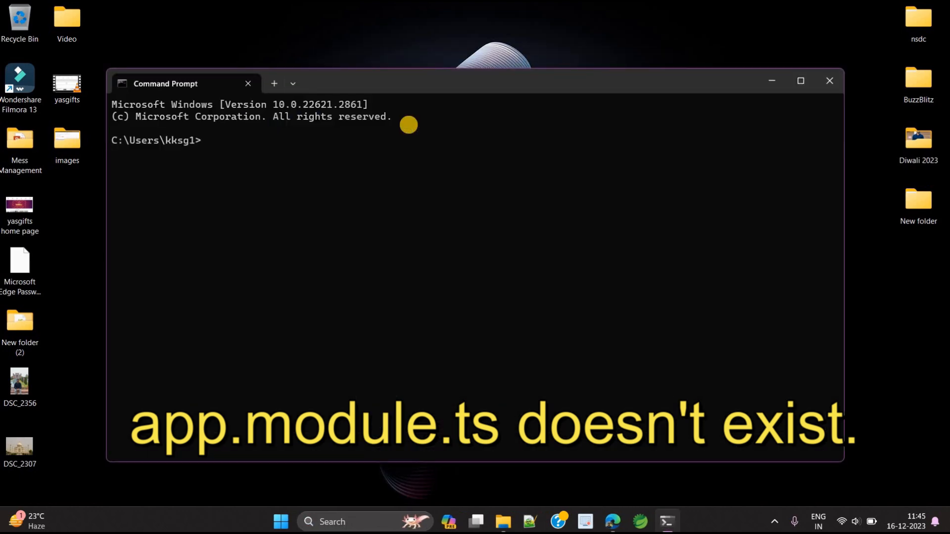
{"action": "type", "text": "ng version"}
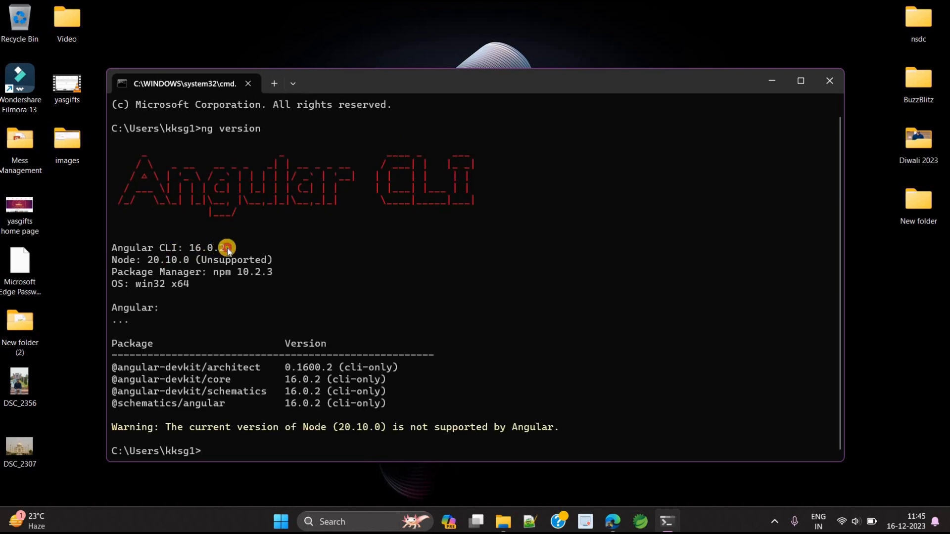
{"action": "double_click", "coordinate": [207, 247]}
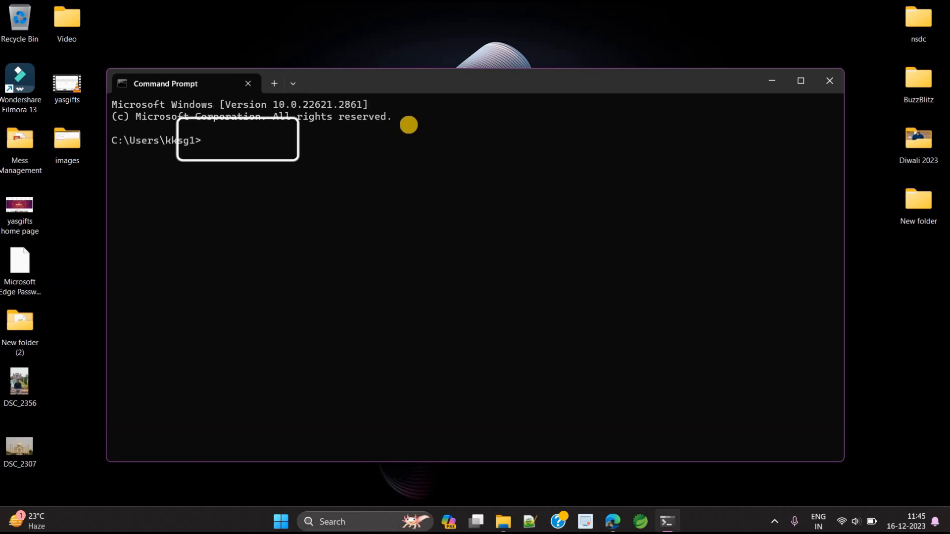
Rerun ng version, then select app.module.ts under FirstAngularApp's src/app in VS Code.
{"action": "type", "text": "ng version"}
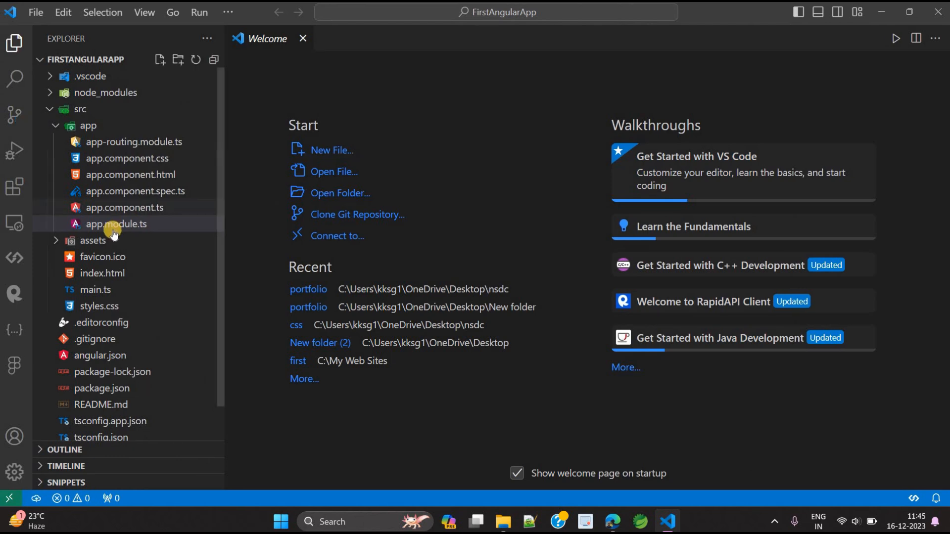
{"action": "left_click", "coordinate": [117, 223]}
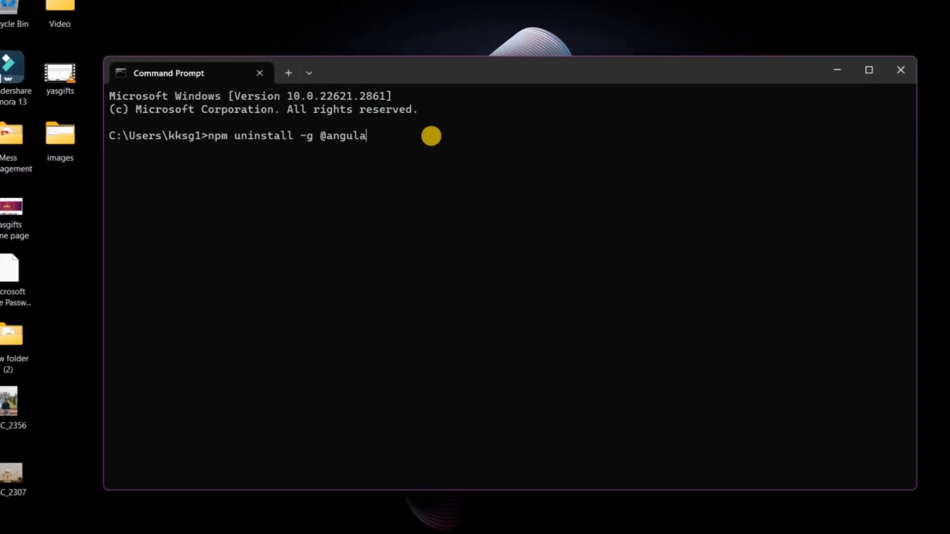
{"action": "type", "text": "r/cli"}
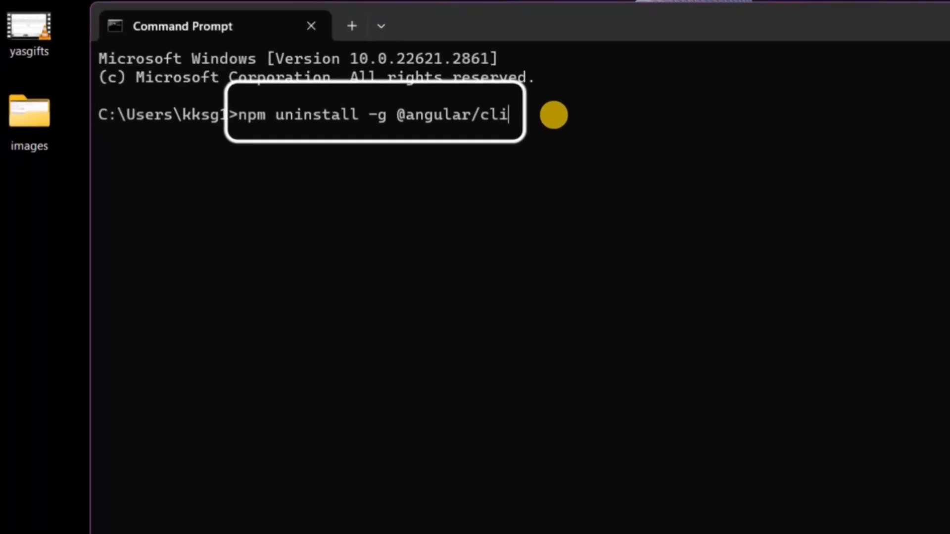
{"action": "key", "text": "Return"}
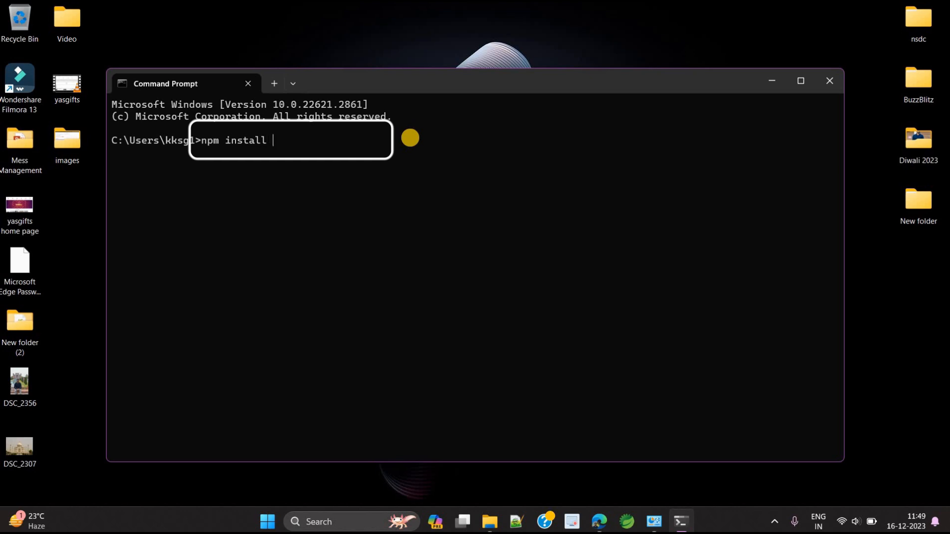
{"action": "type", "text": "-"}
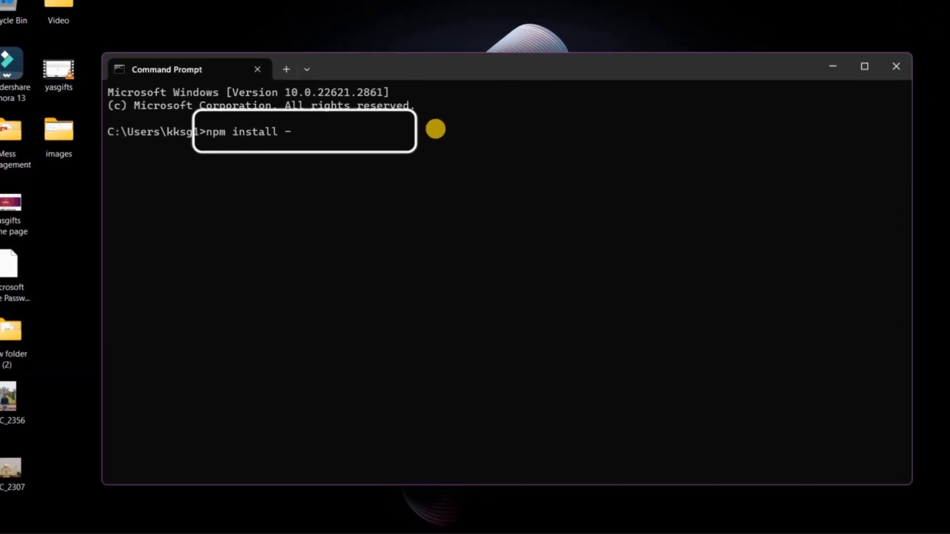
{"action": "type", "text": "g @angu"}
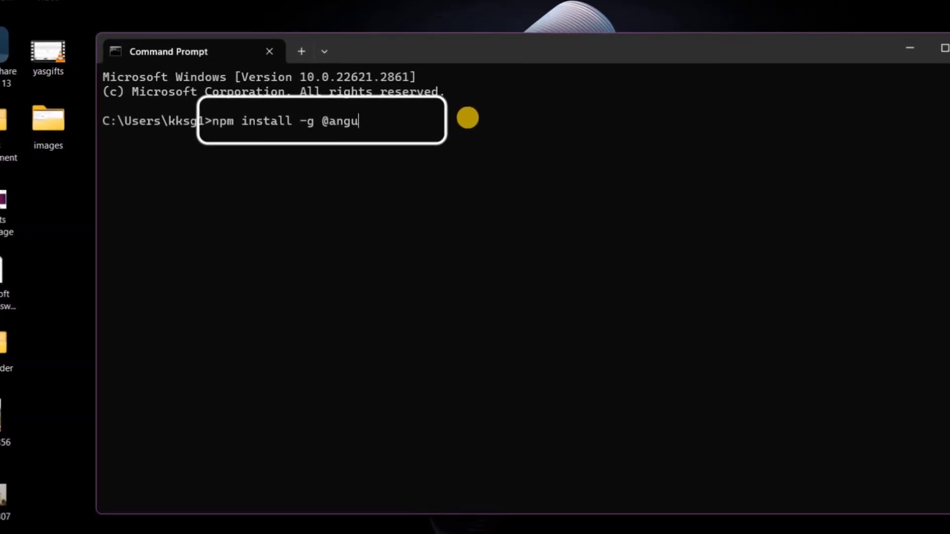
{"action": "type", "text": "lar"}
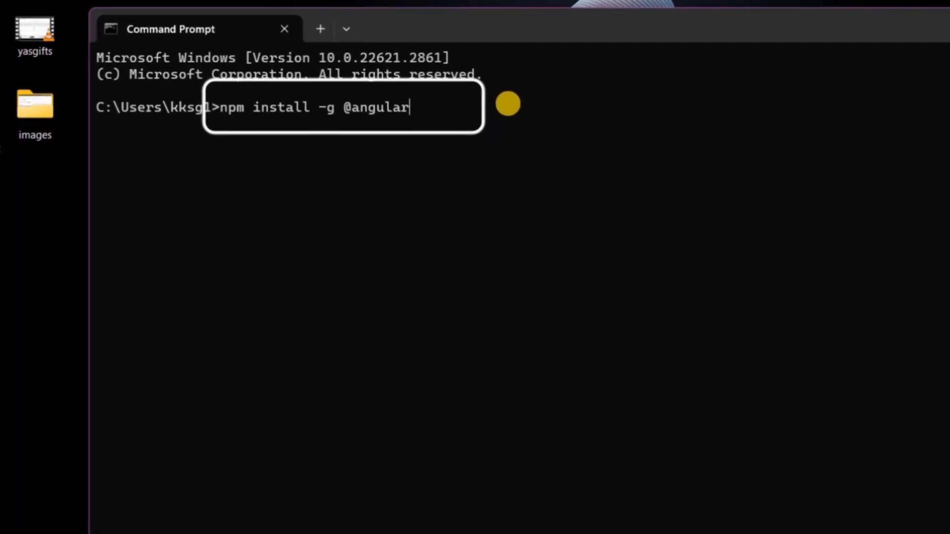
{"action": "type", "text": "/cli"}
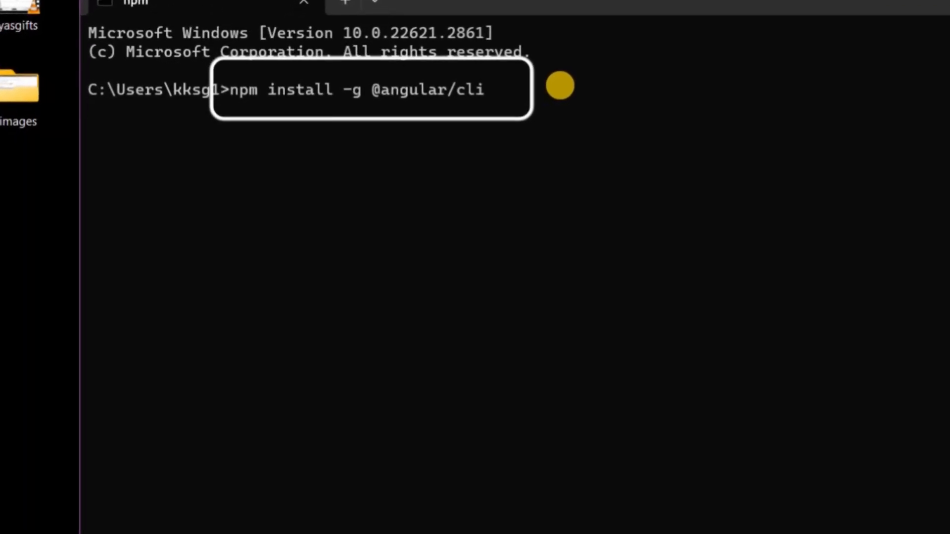
{"action": "key", "text": "Return"}
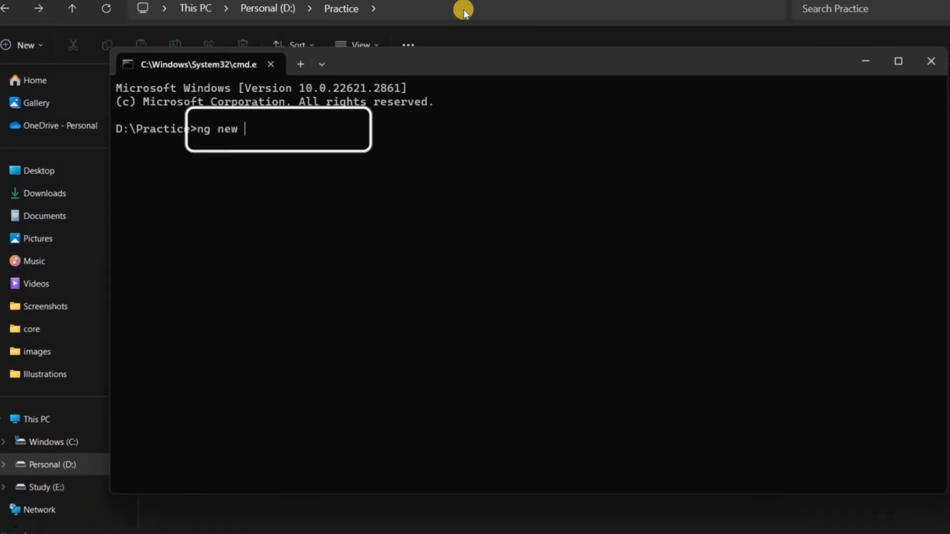
Run ng new AngularLatestApp in D:\Practice to generate the project.
{"action": "type", "text": "AngularLat"}
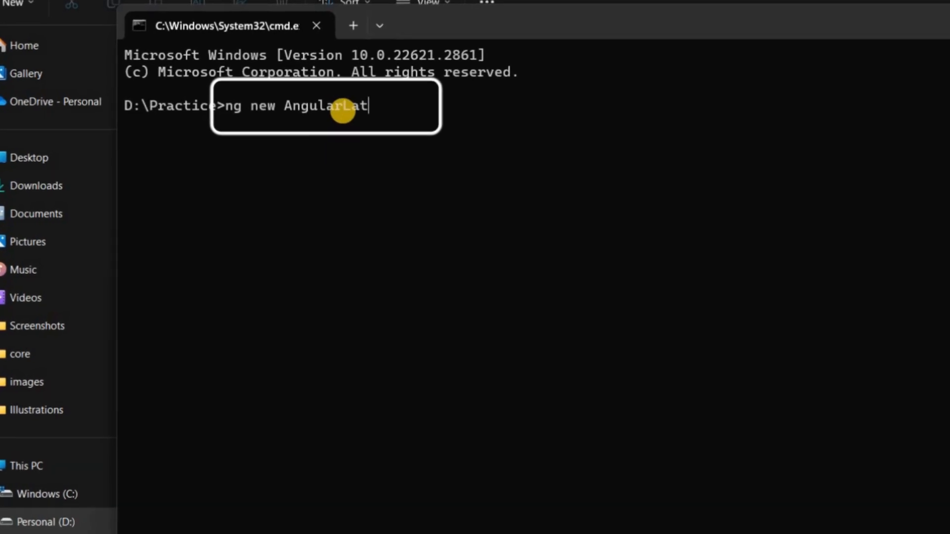
{"action": "key", "text": "Return"}
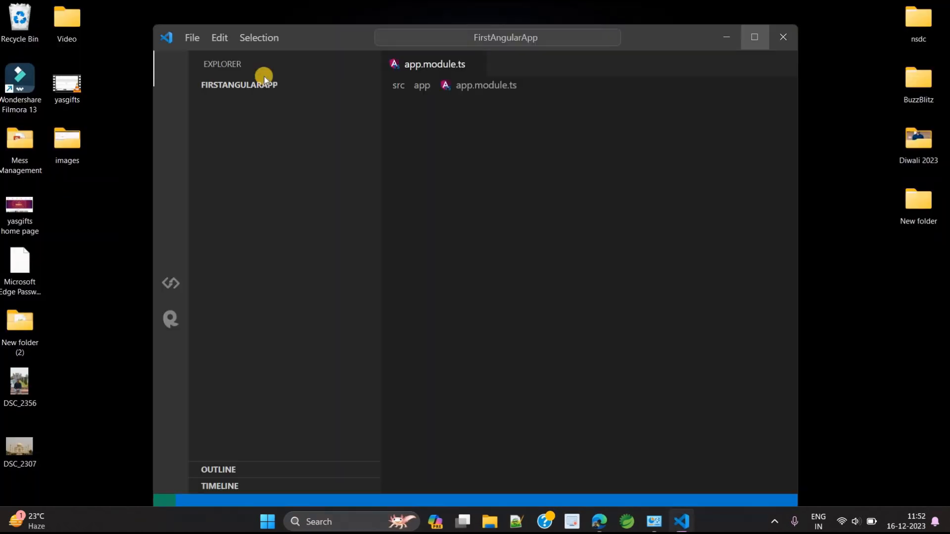
Open the AngularLatestApp folder from D:\Practice in VS Code and expand src.
{"action": "left_click", "coordinate": [191, 38]}
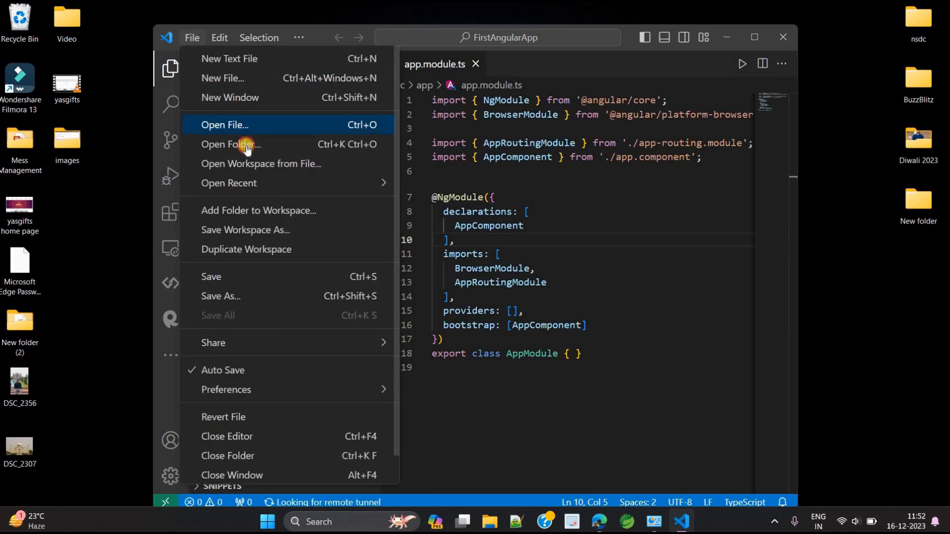
{"action": "left_click", "coordinate": [231, 145]}
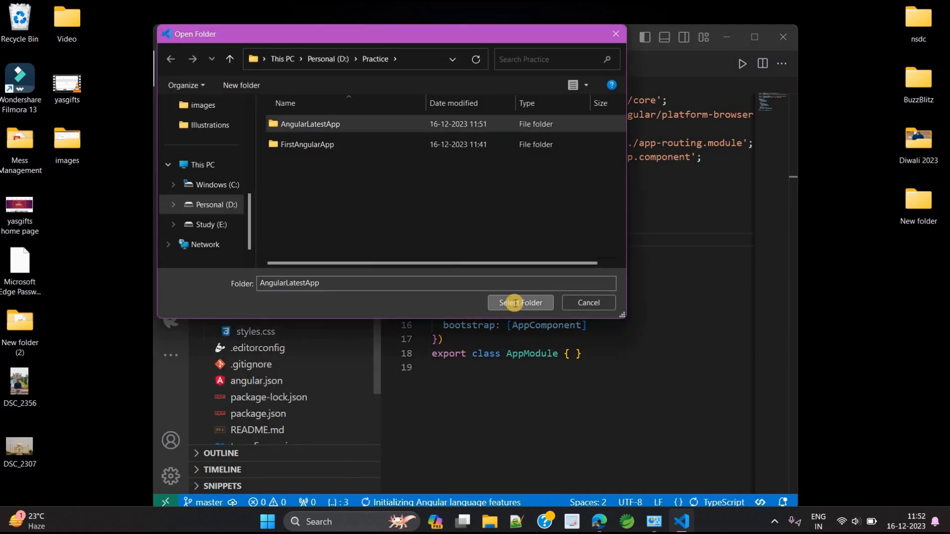
{"action": "left_click", "coordinate": [520, 303]}
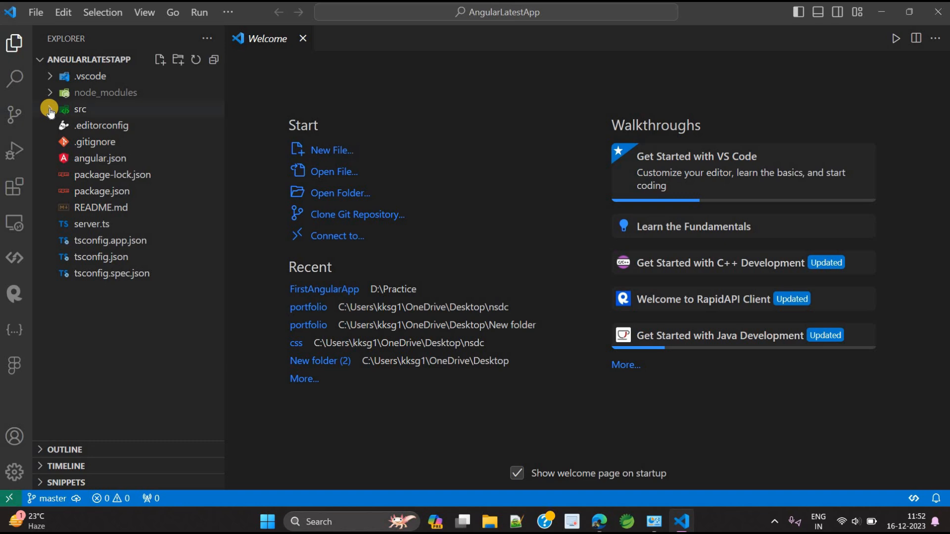
{"action": "left_click", "coordinate": [79, 109]}
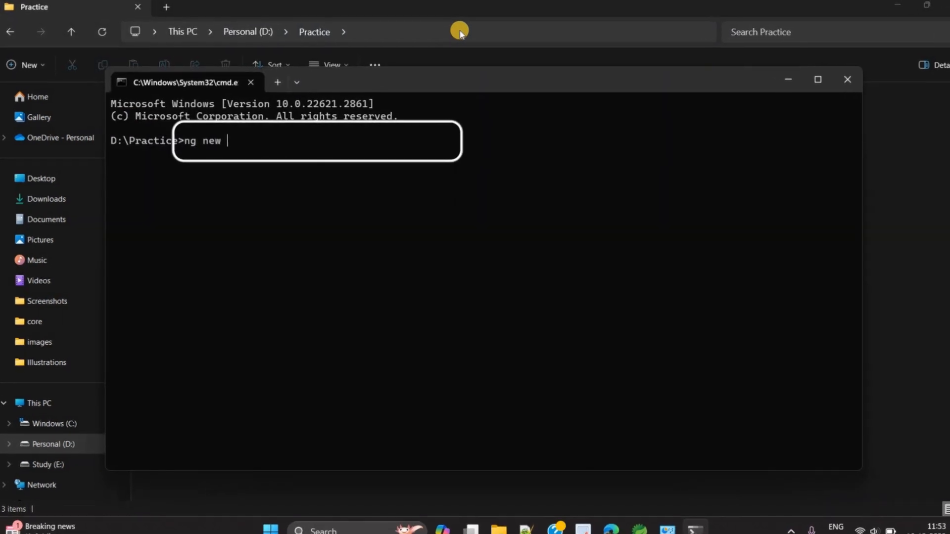
Run ng new LatestAppWithModule --no-standalone in D:\Practice.
{"action": "type", "text": "LatestAppWith"}
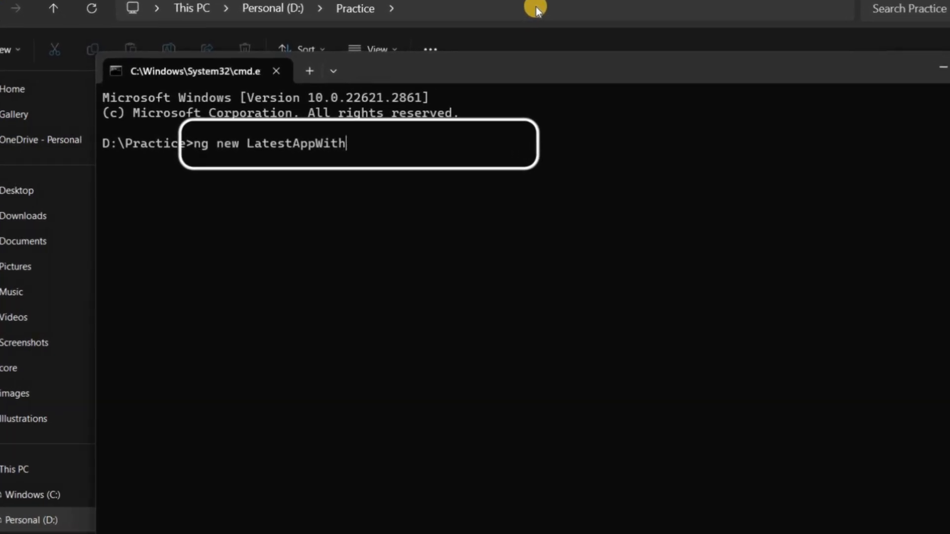
{"action": "type", "text": "Module --no"}
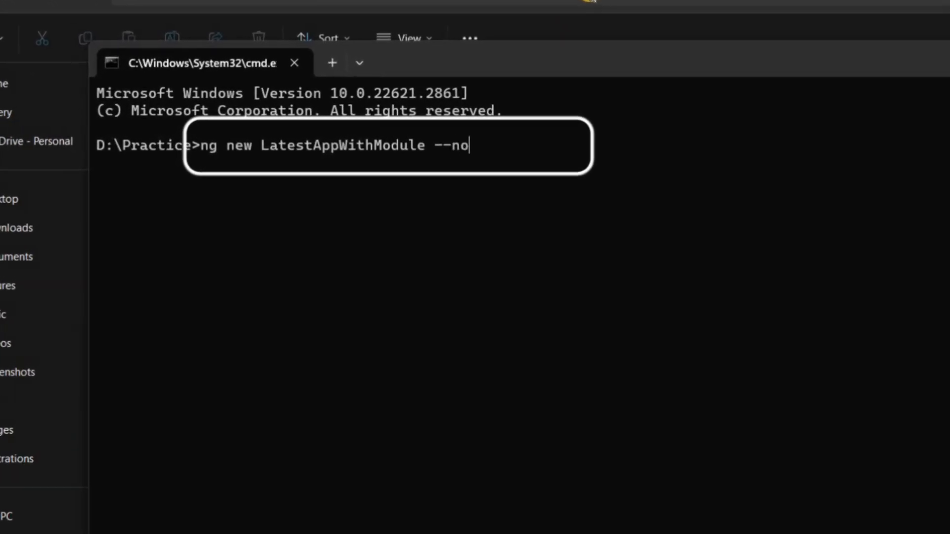
{"action": "type", "text": "-standalone"}
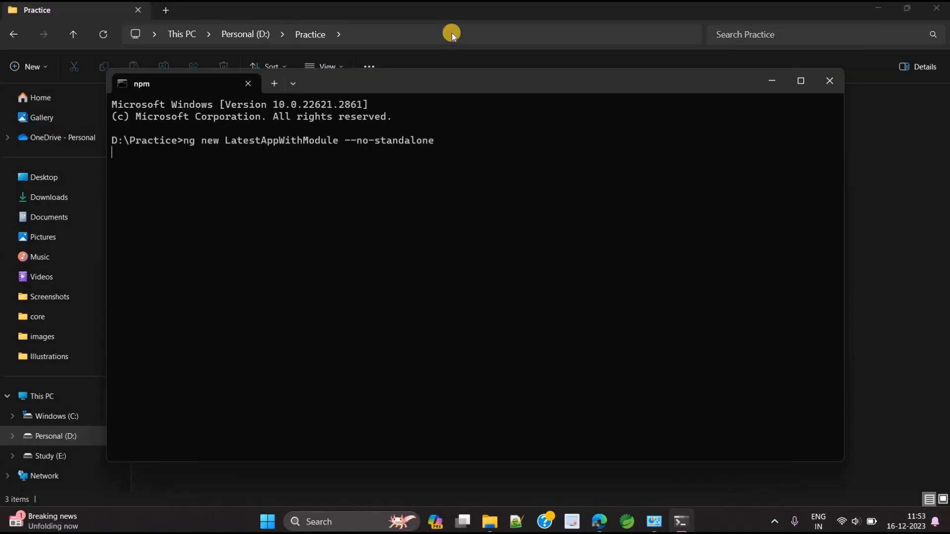
{"action": "key", "text": "Return"}
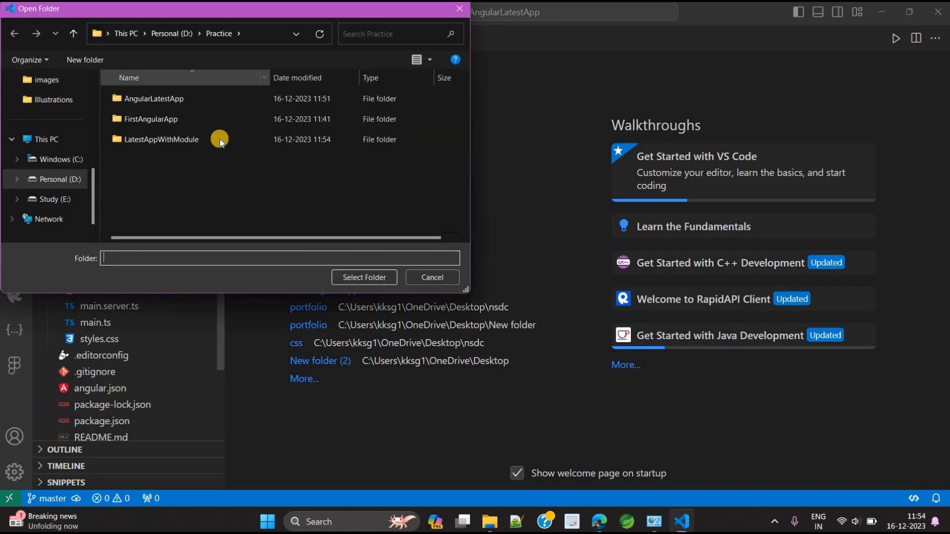
Open LatestAppWithModule in VS Code and expand src to show app.module.ts and app-routing.module.ts.
{"action": "left_click", "coordinate": [363, 277]}
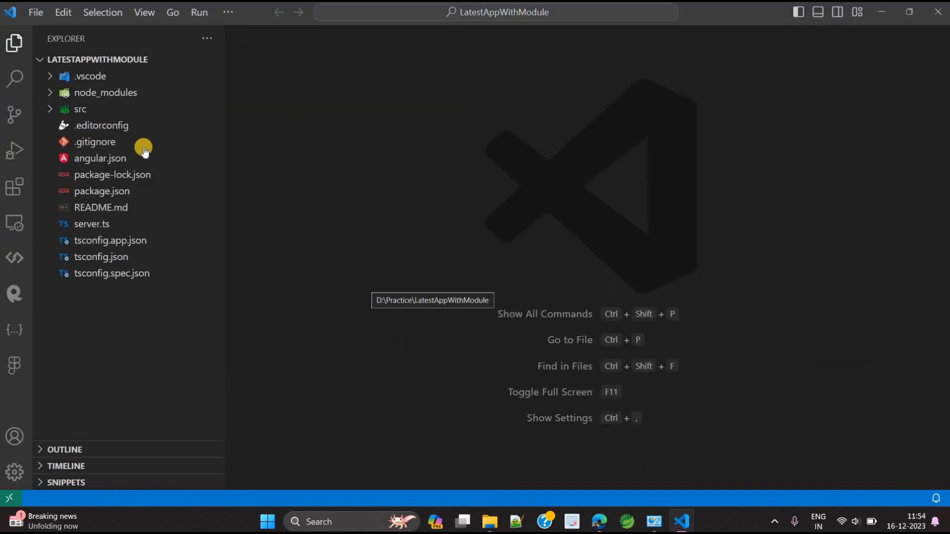
{"action": "left_click", "coordinate": [80, 109]}
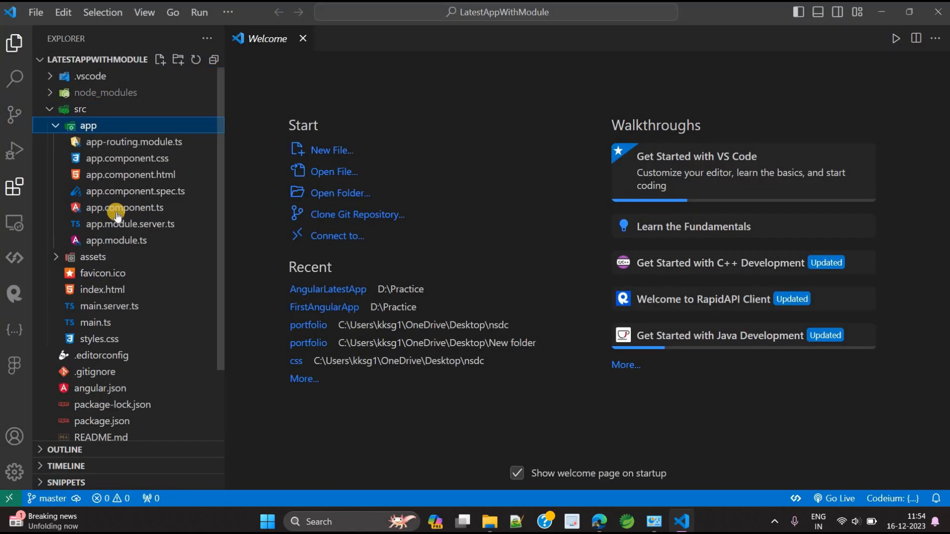